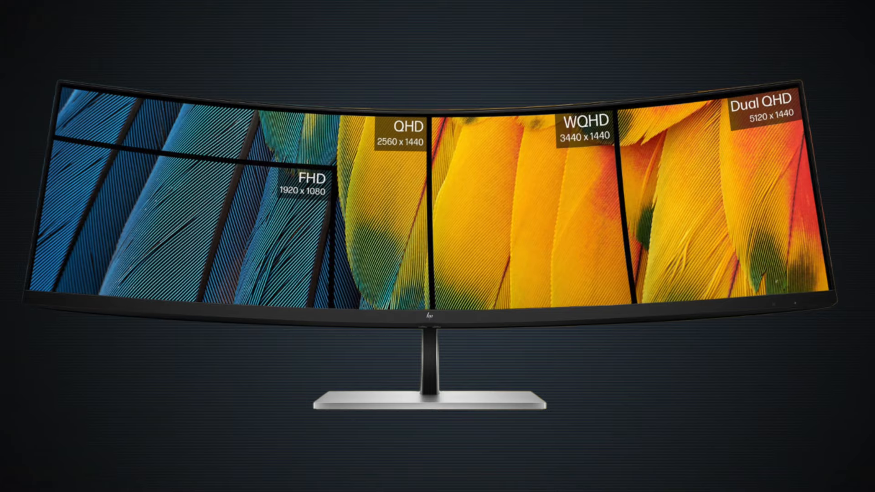
scroll(down, 3)
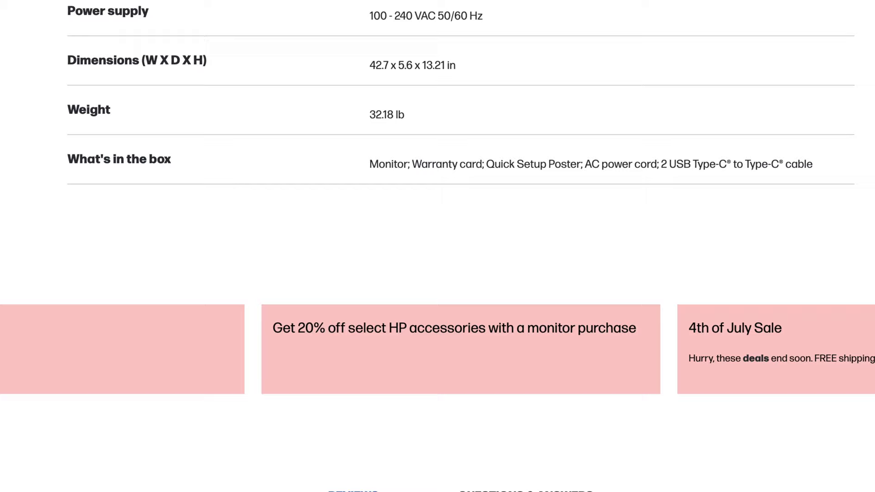
scroll(down, 3)
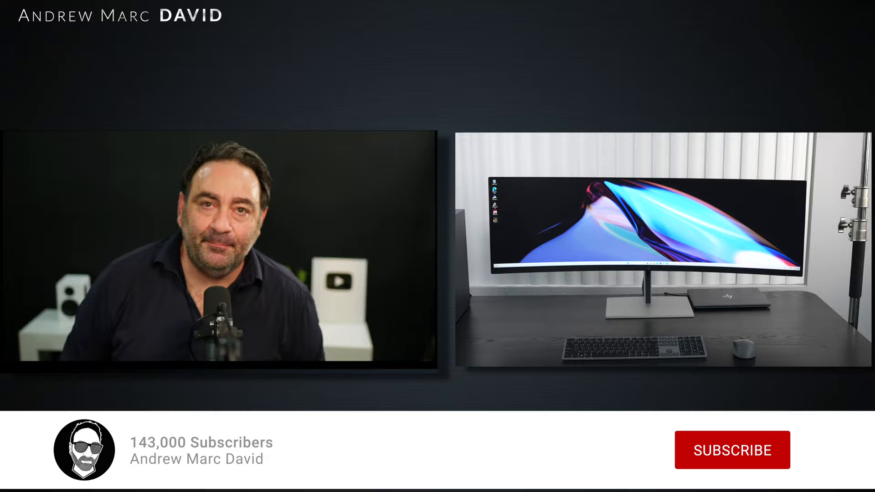
click(732, 450)
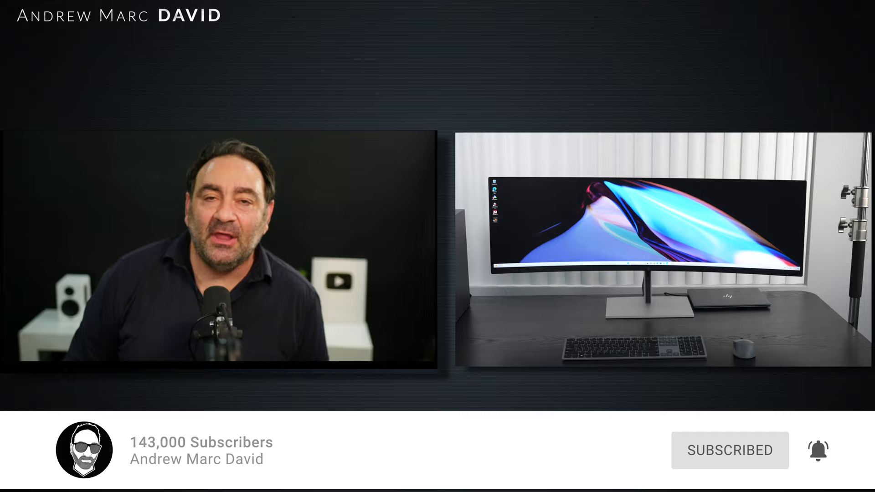